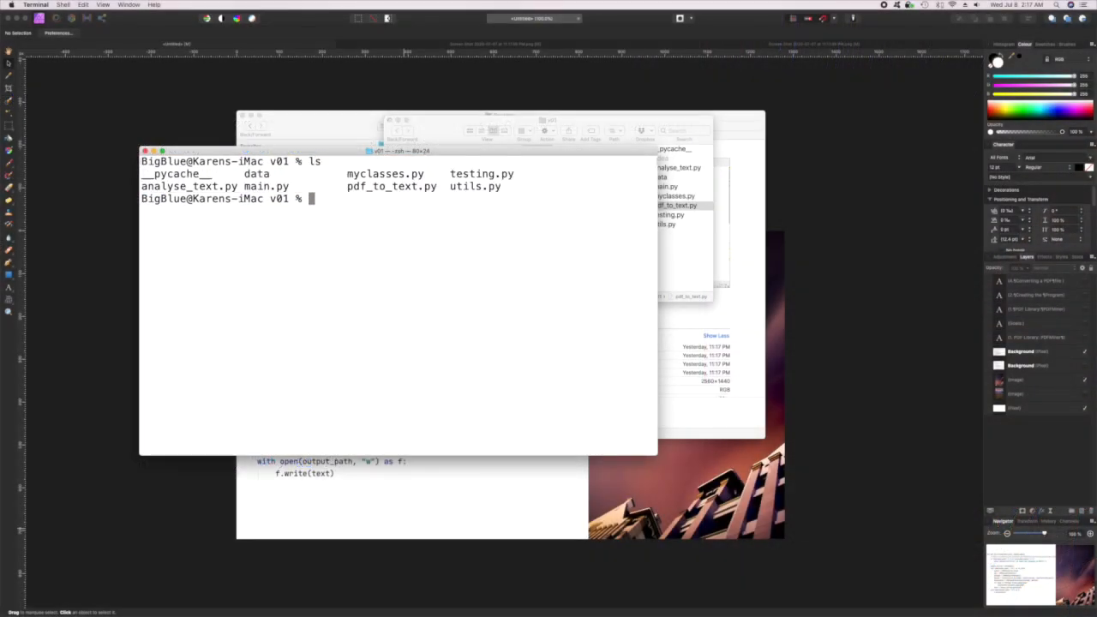
# Step: Run python pdf_to_text.py and grant Terminal access to the removable volume
pyautogui.write('python p')
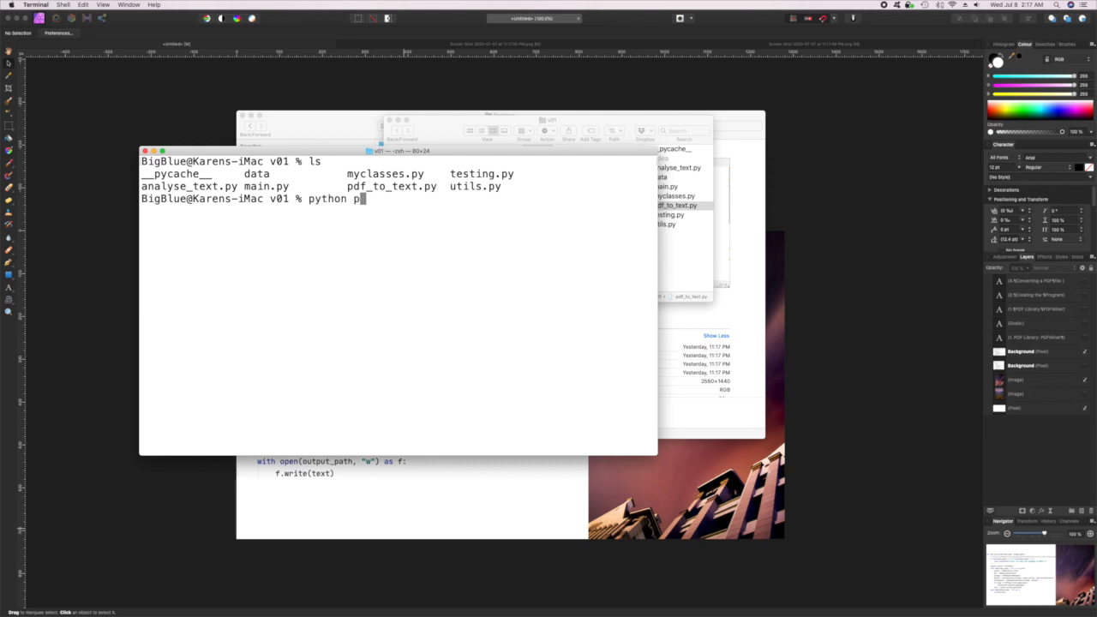
pyautogui.write('df_to_text.py')
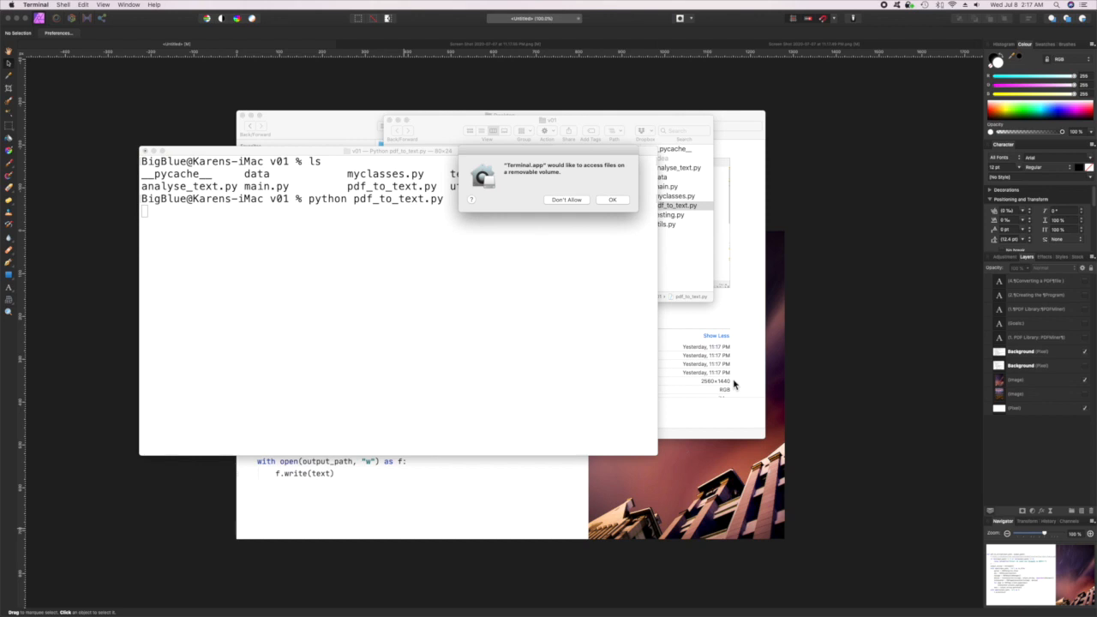
pyautogui.moveTo(593, 199)
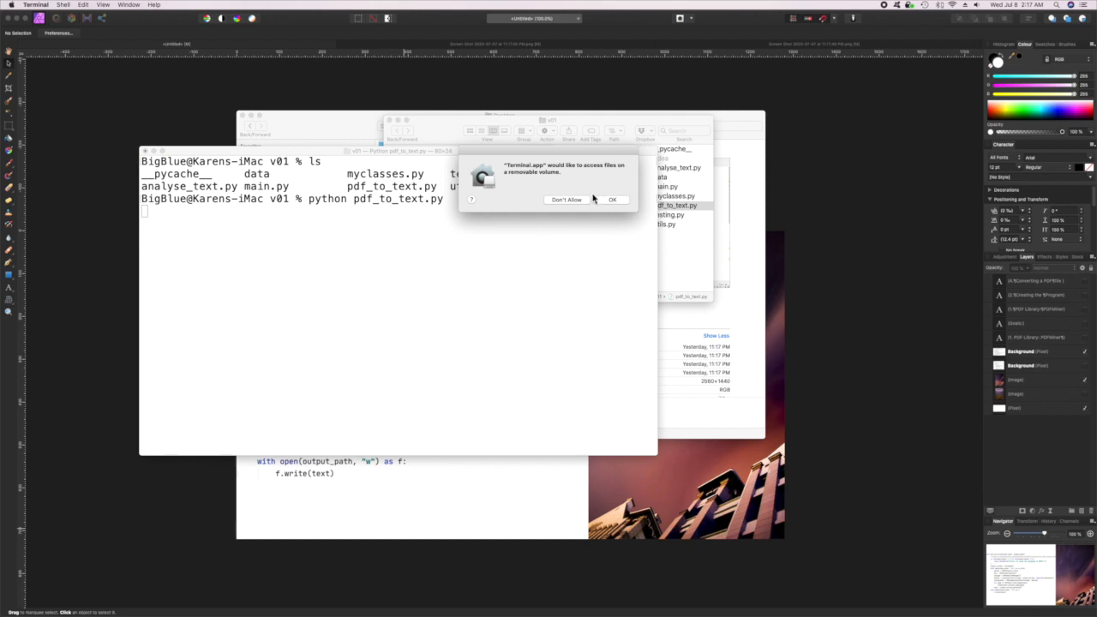
pyautogui.click(612, 199)
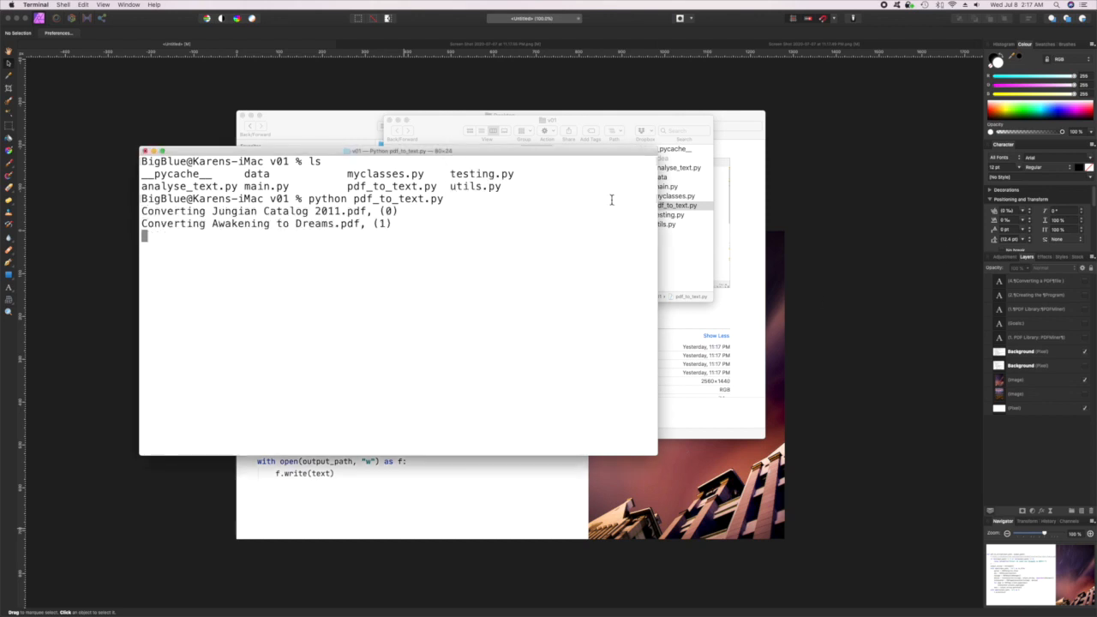